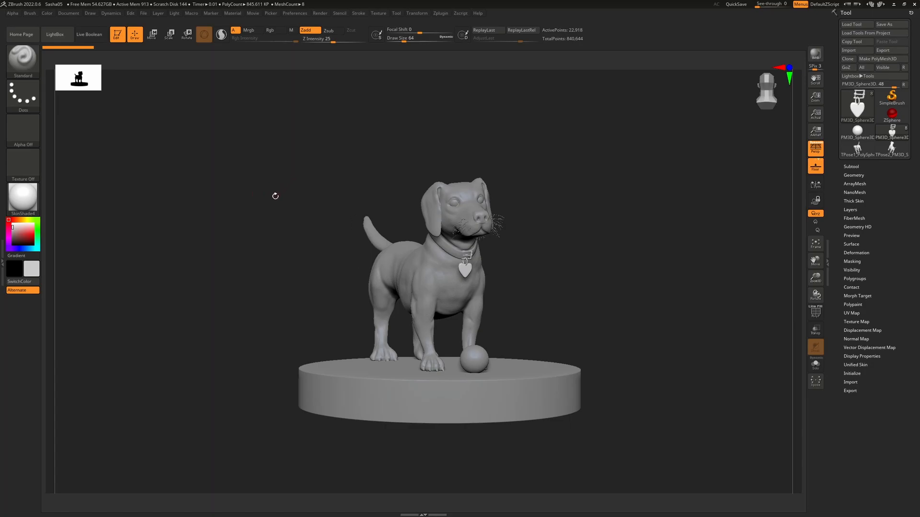
pyautogui.moveTo(105, 129)
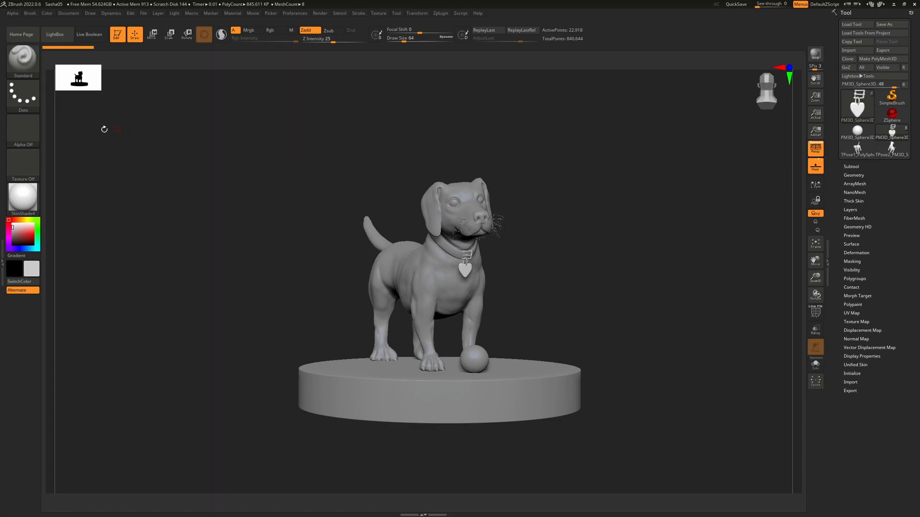
pyautogui.moveTo(22, 58)
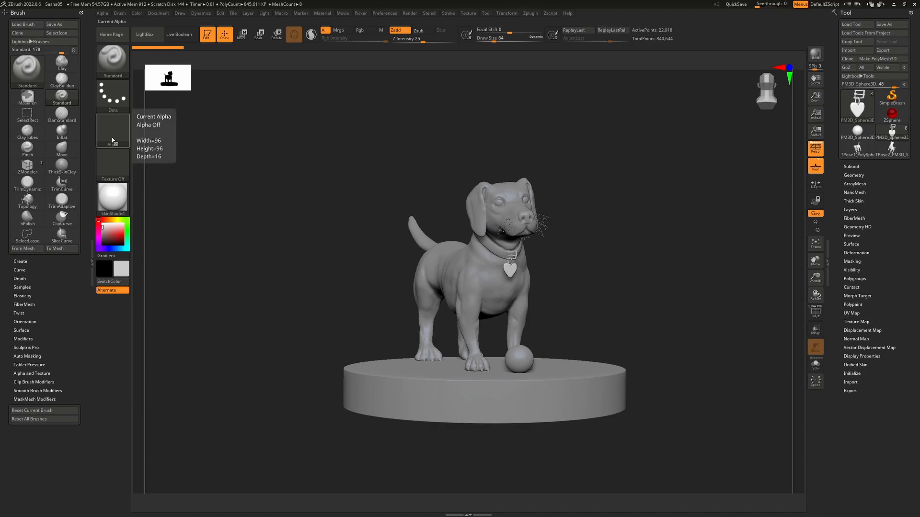
# - Dock the Brush palette into the left tray beside the dog sculpt via Alt+right-click
pyautogui.click(112, 164)
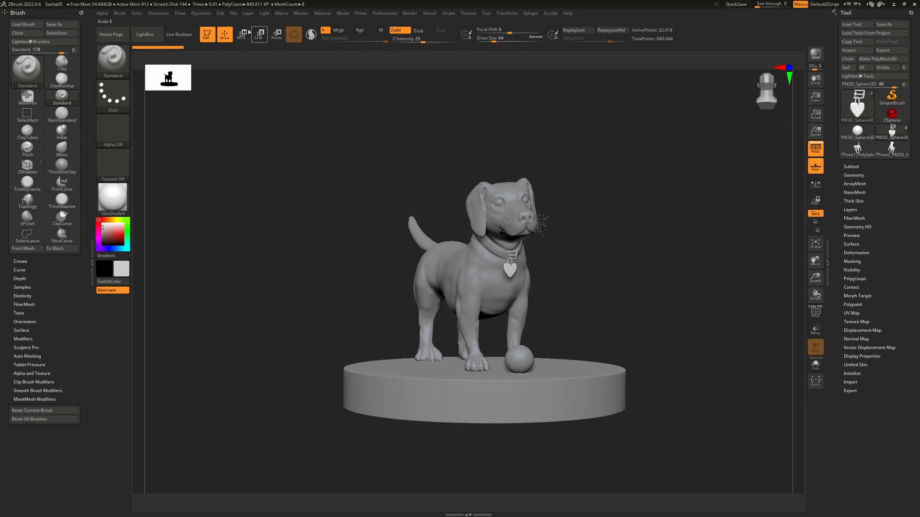
pyautogui.moveTo(241, 34)
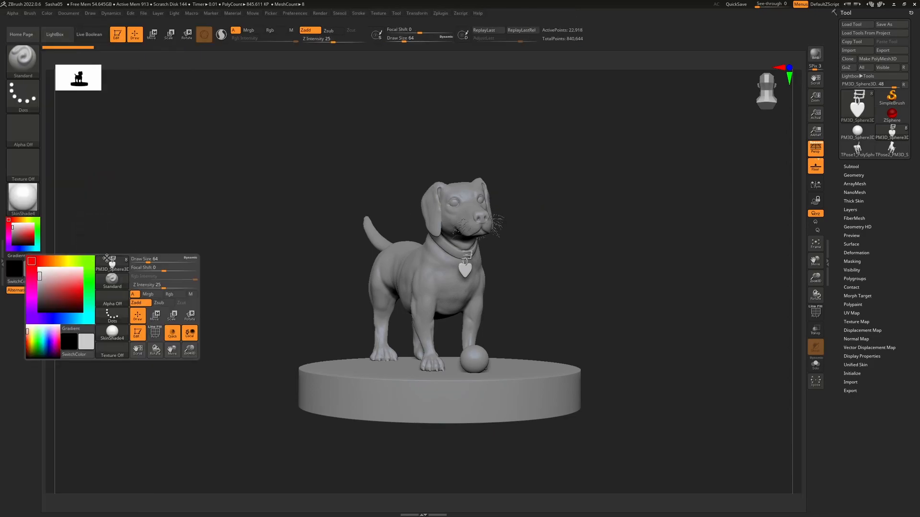
# - Dismiss the popup palette and dock the Alpha palette above the Tool palette
pyautogui.click(221, 232)
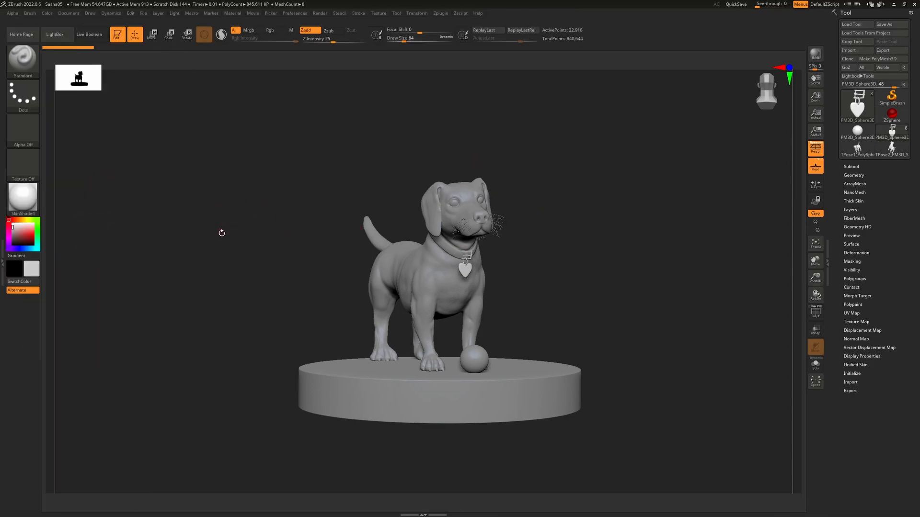
pyautogui.moveTo(190, 230)
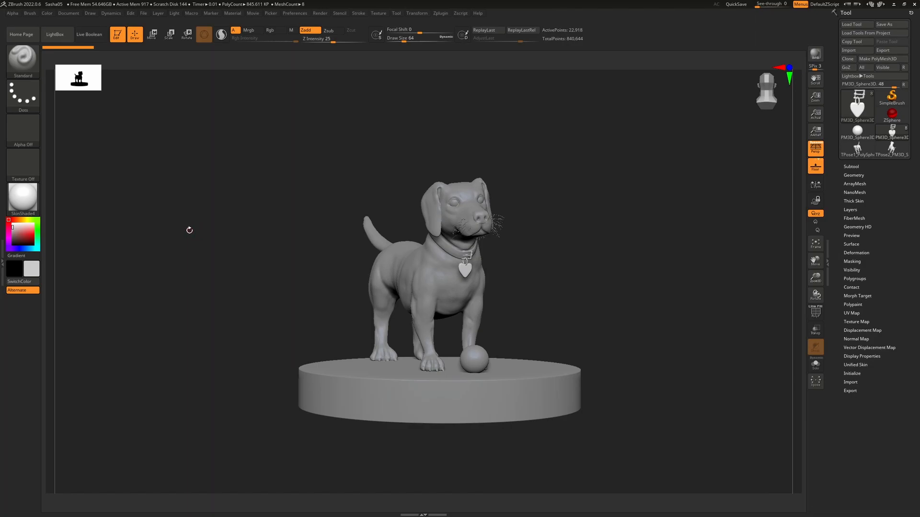
pyautogui.click(845, 13)
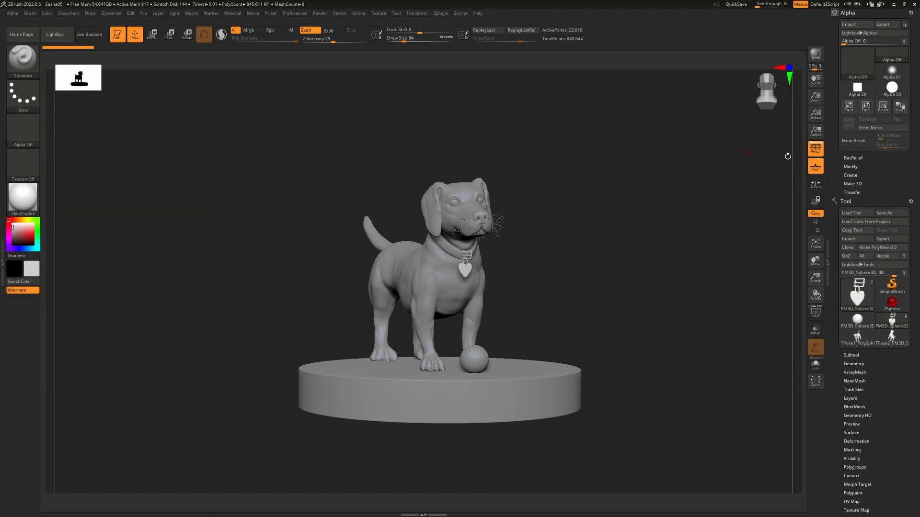